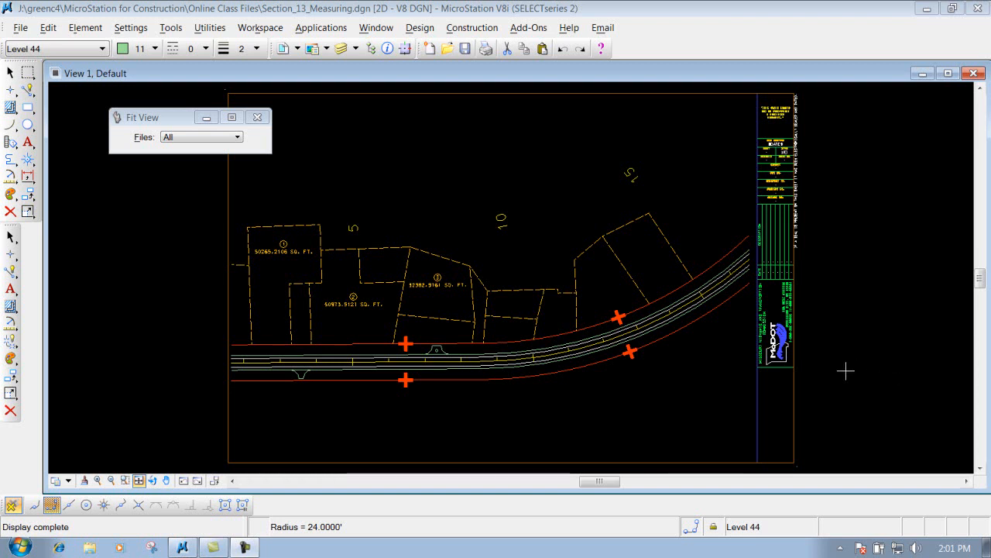
# Bring up the measuring tools group from the Main tool box.
pyautogui.click(11, 176)
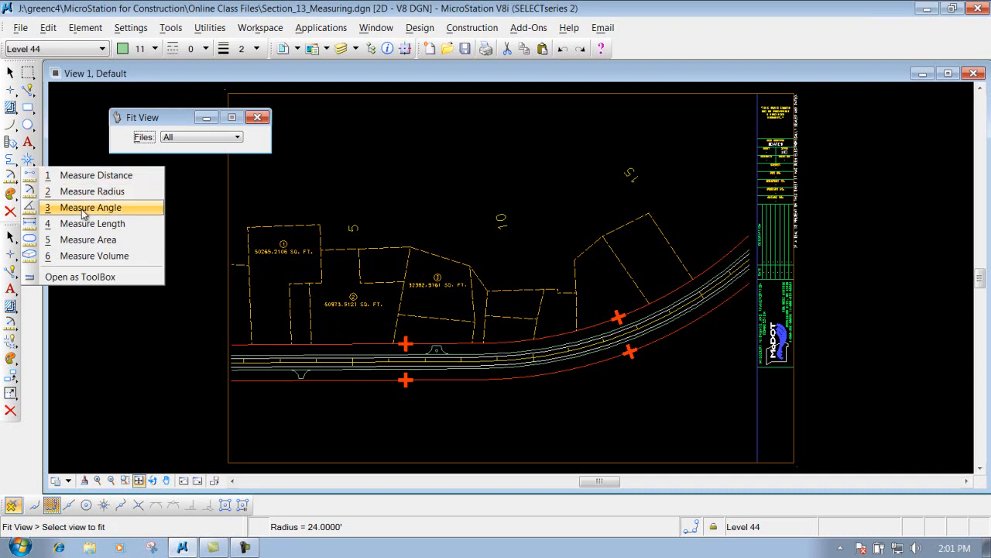
pyautogui.moveTo(206, 207)
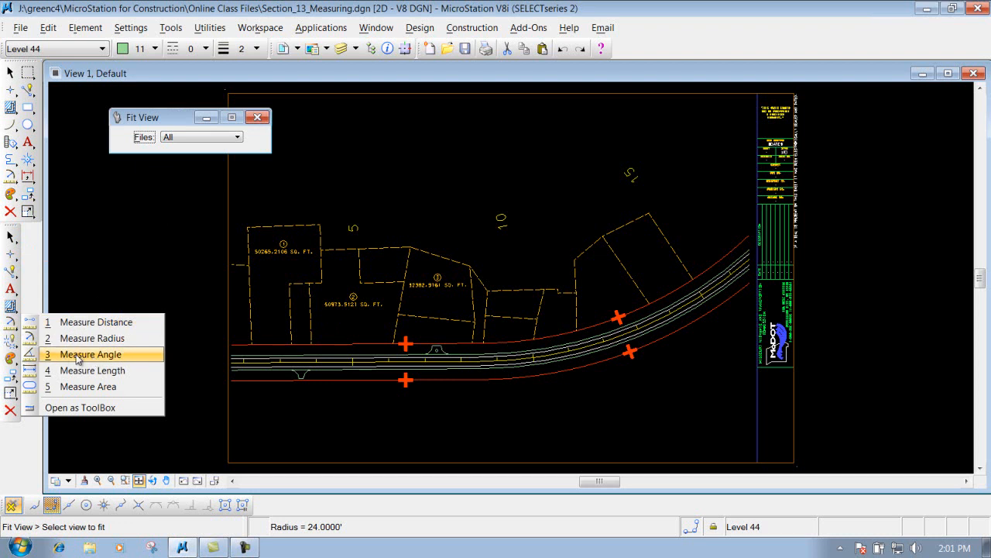
# Start Measure Angle Between Lines with the angle taken about Global Z.
pyautogui.click(90, 353)
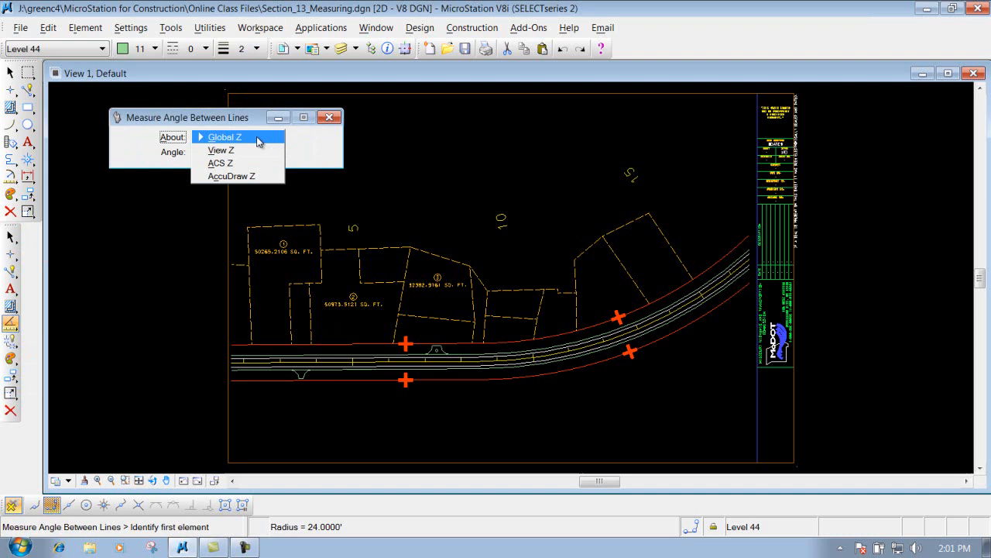
pyautogui.moveTo(235, 141)
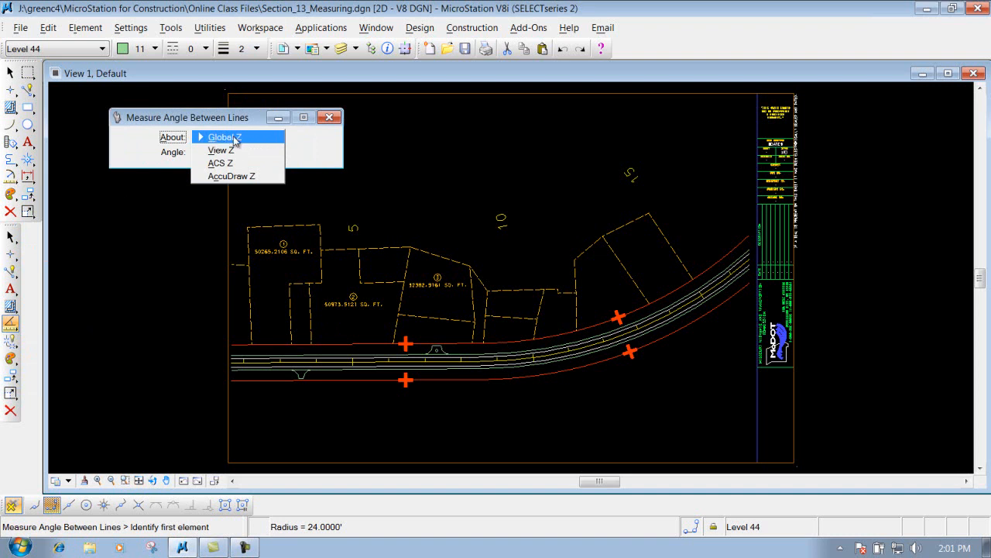
pyautogui.click(223, 136)
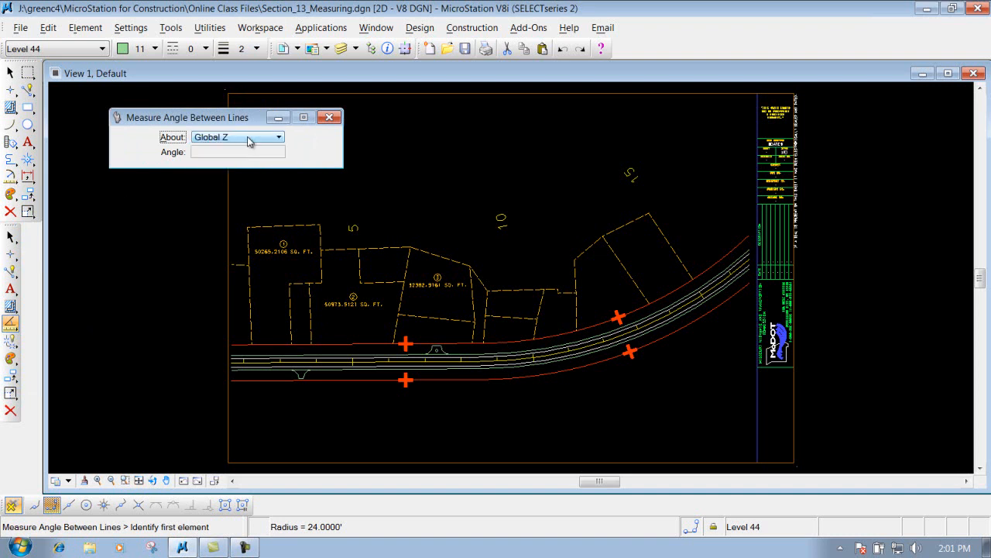
# Zoom to the parcels and measure the angle between two parcel 2 lines (90.0007°).
pyautogui.click(426, 344)
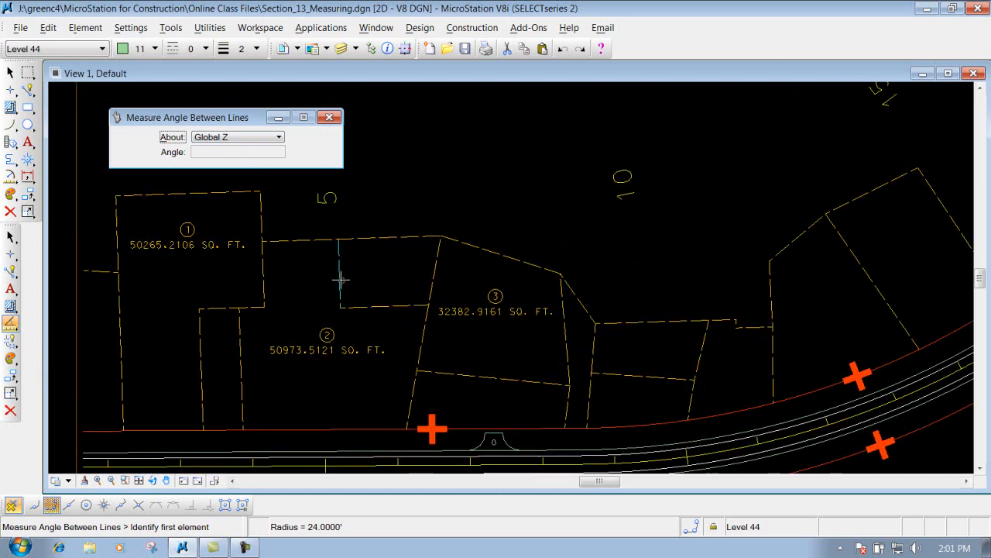
pyautogui.click(340, 279)
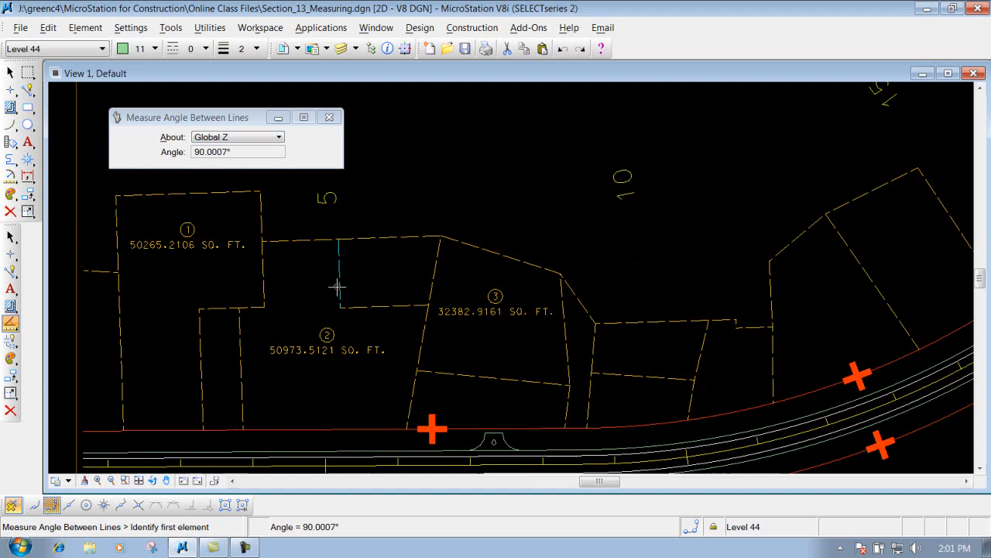
pyautogui.moveTo(375, 338)
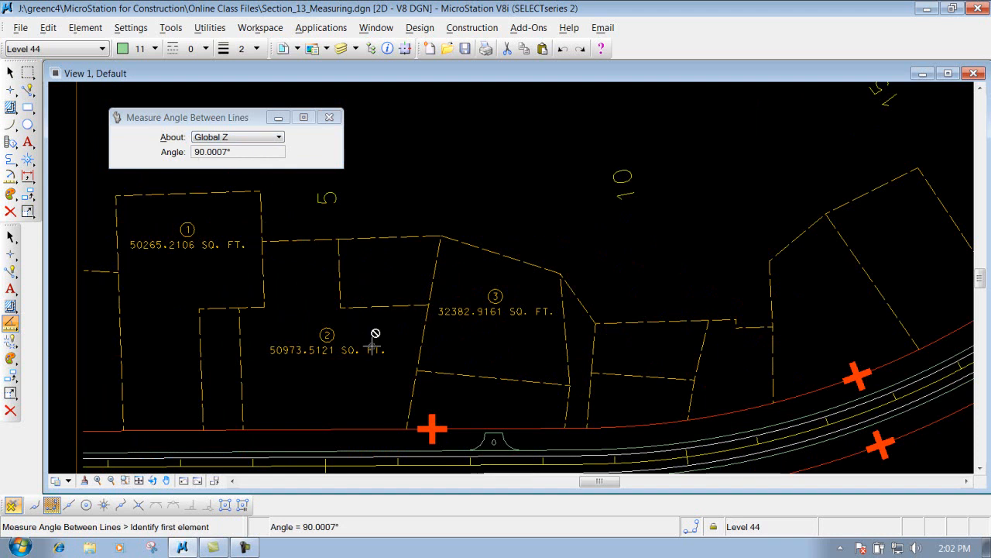
pyautogui.click(437, 260)
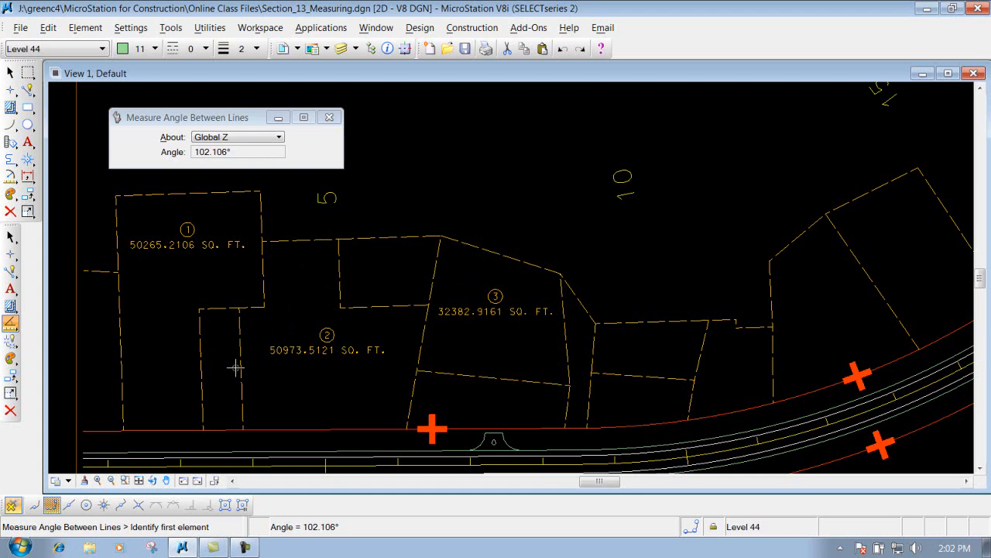
# Measure the west and top lines of parcel 2 (89.9994°), then pick the slanted line near the road.
pyautogui.click(241, 364)
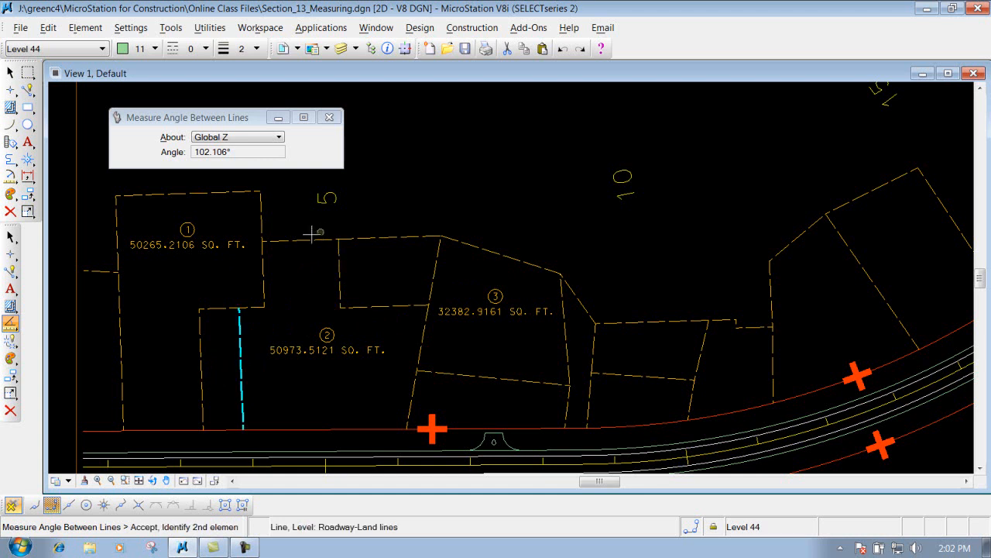
pyautogui.click(307, 242)
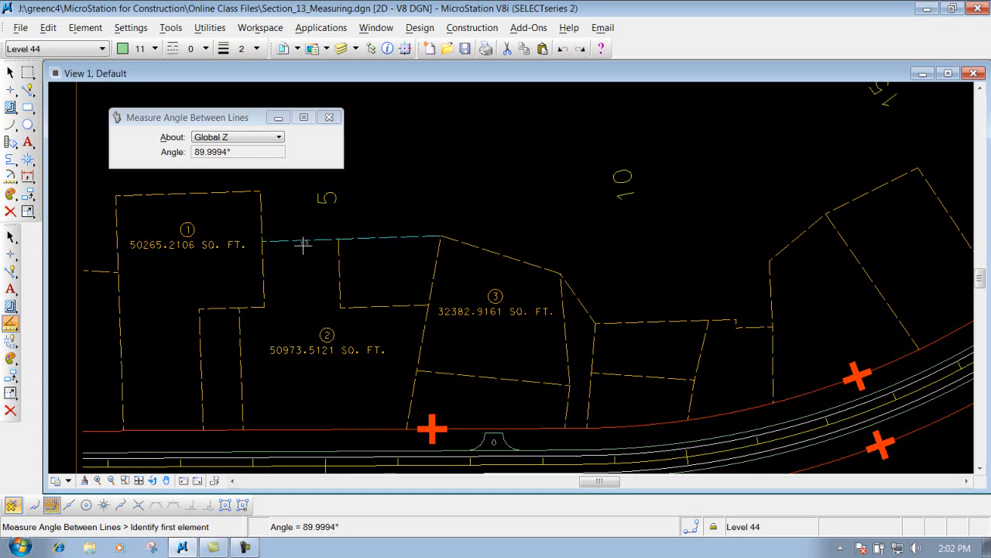
pyautogui.moveTo(705, 344)
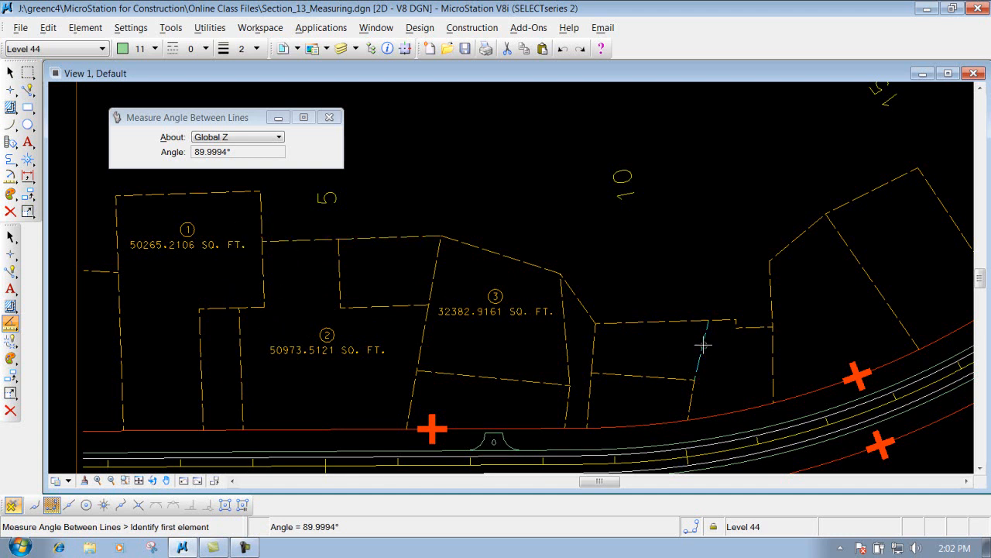
pyautogui.click(705, 354)
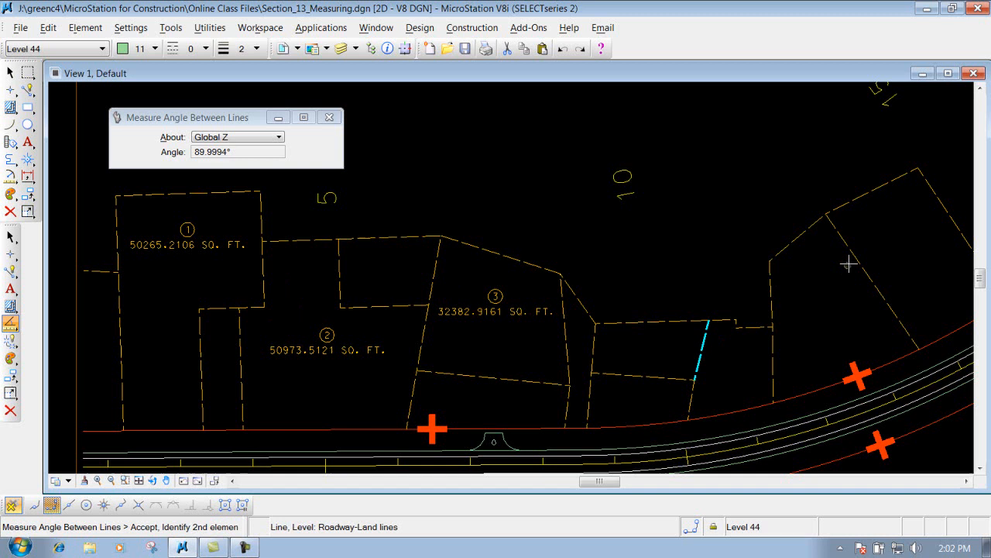
pyautogui.moveTo(766, 357)
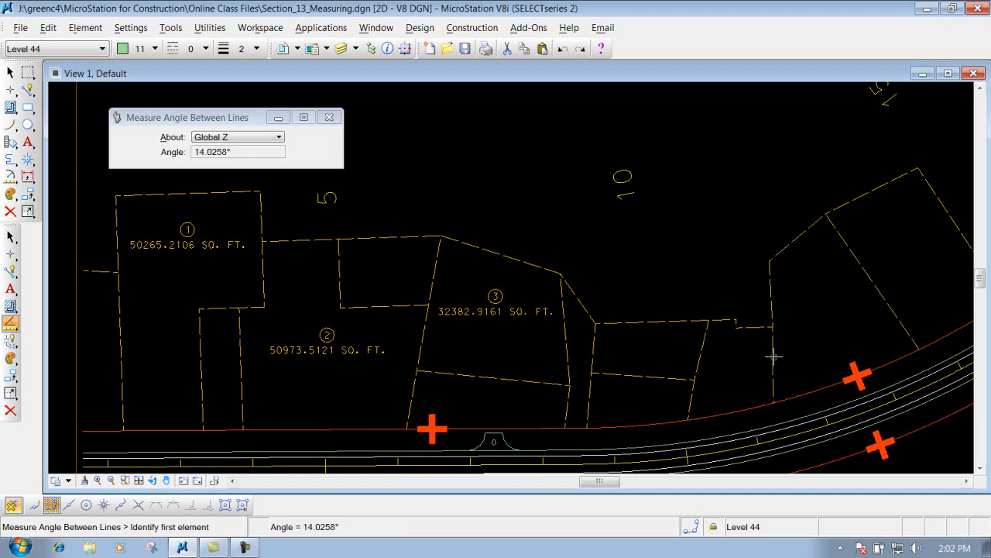
pyautogui.moveTo(697, 338)
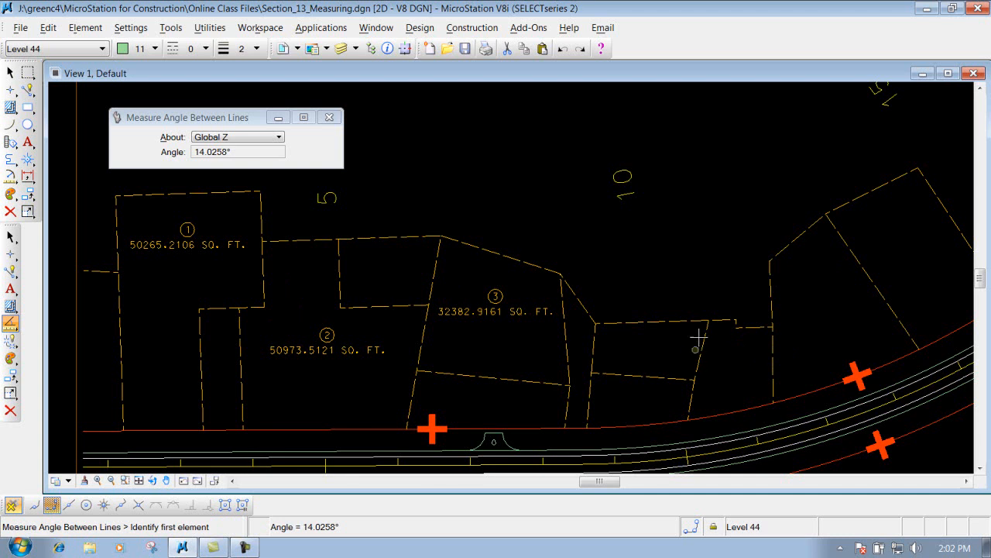
pyautogui.moveTo(747, 99)
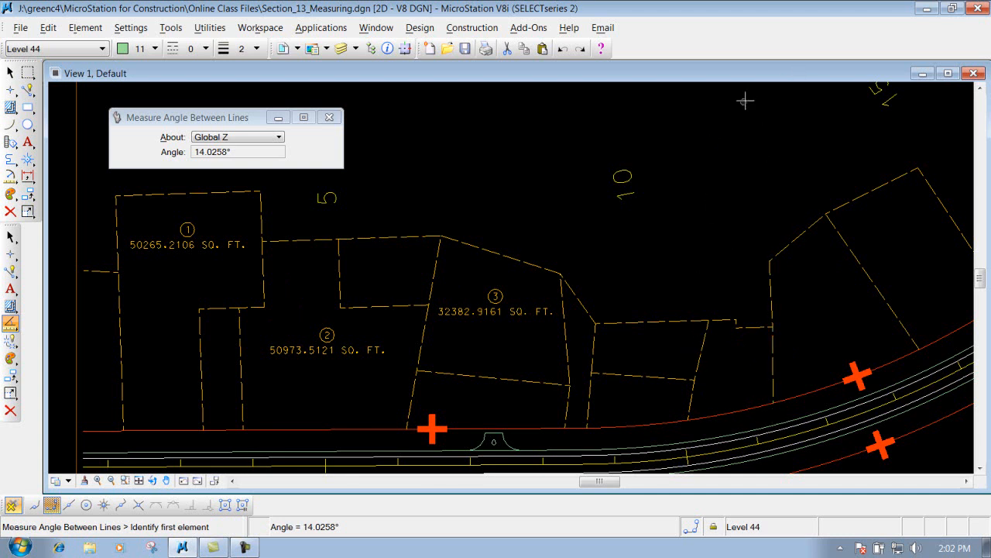
# Measure the angle between parcel 3's outline and a second edge (79.3394°).
pyautogui.click(437, 267)
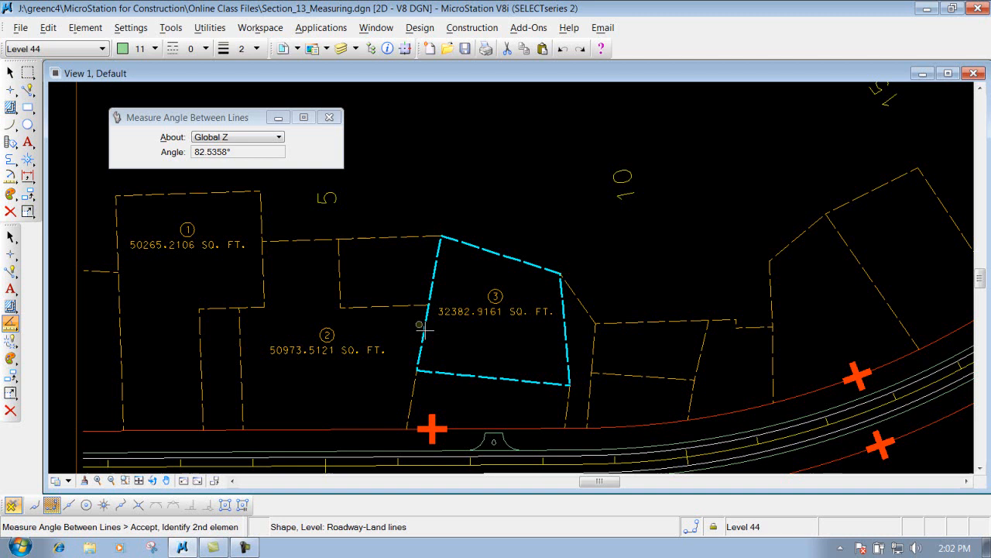
pyautogui.moveTo(493, 400)
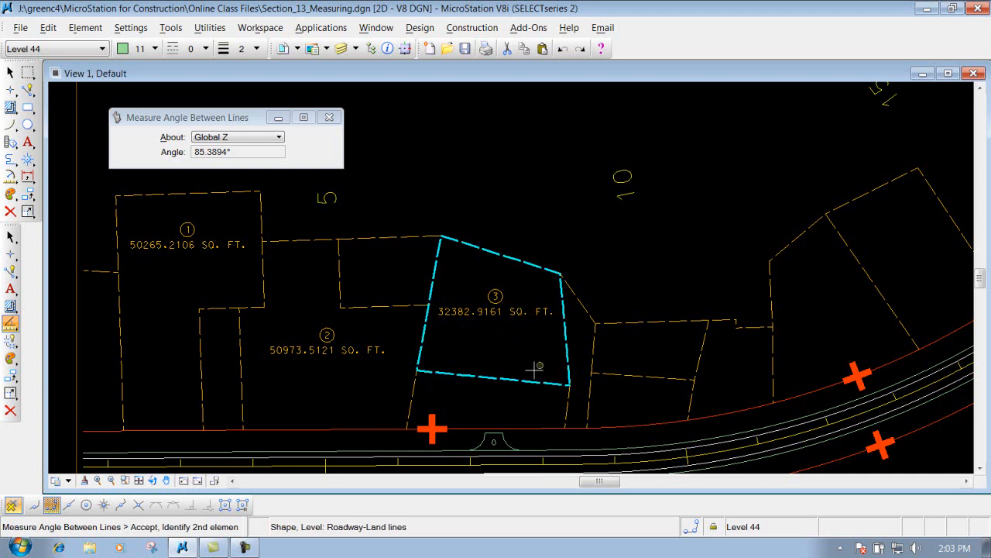
pyautogui.click(508, 343)
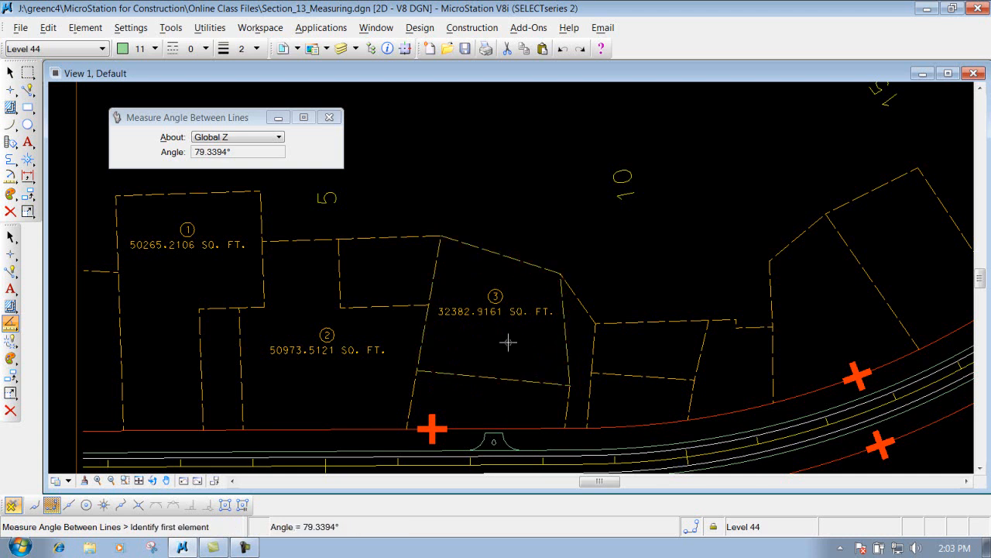